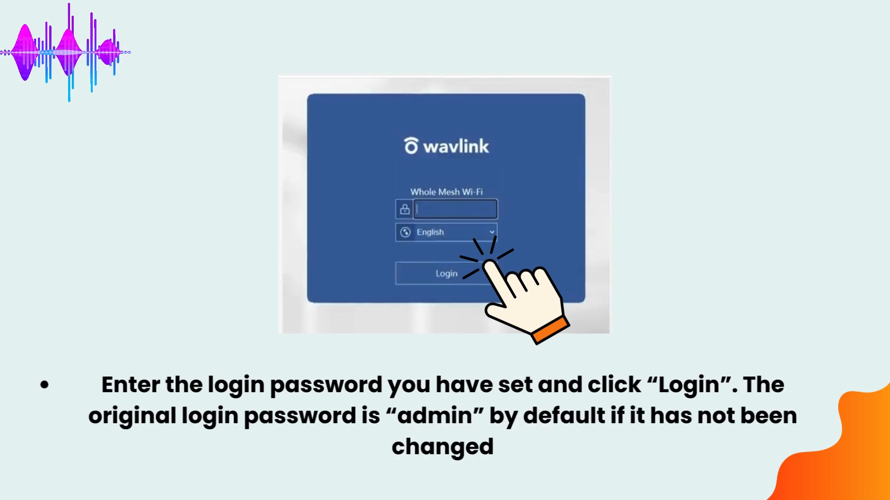
{"action": "left_click", "coordinate": [446, 273]}
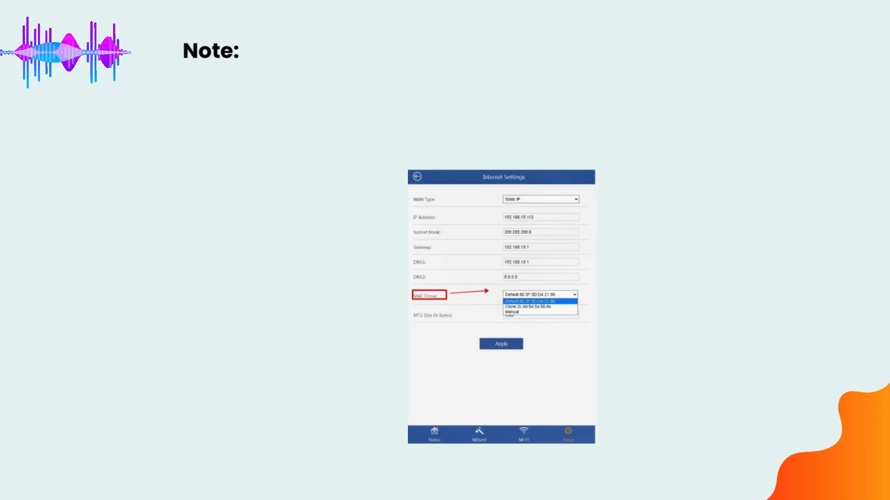
{"action": "type", "text": "if the router is unab"}
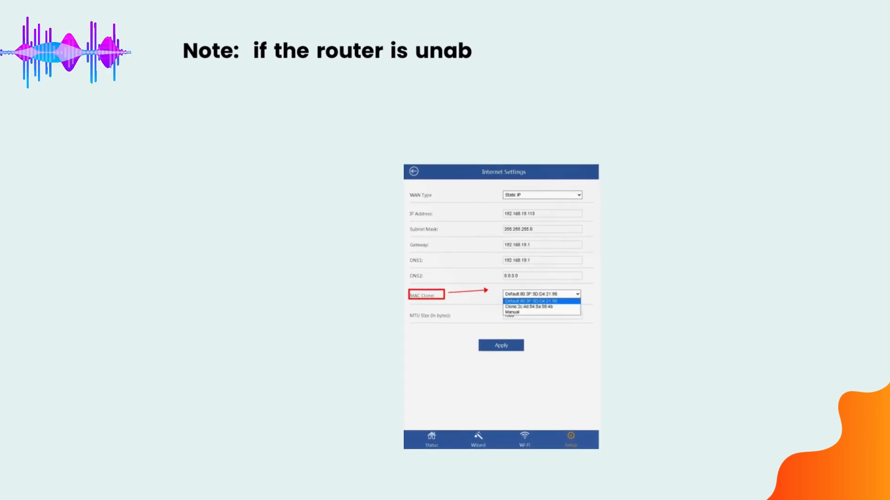